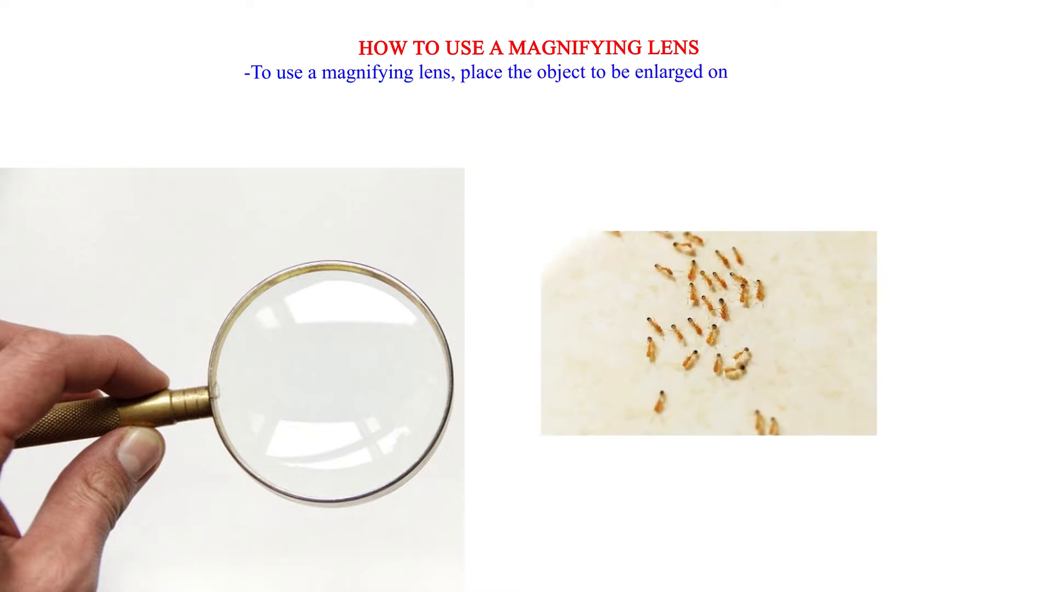
{"action": "type", "text": "the bench."}
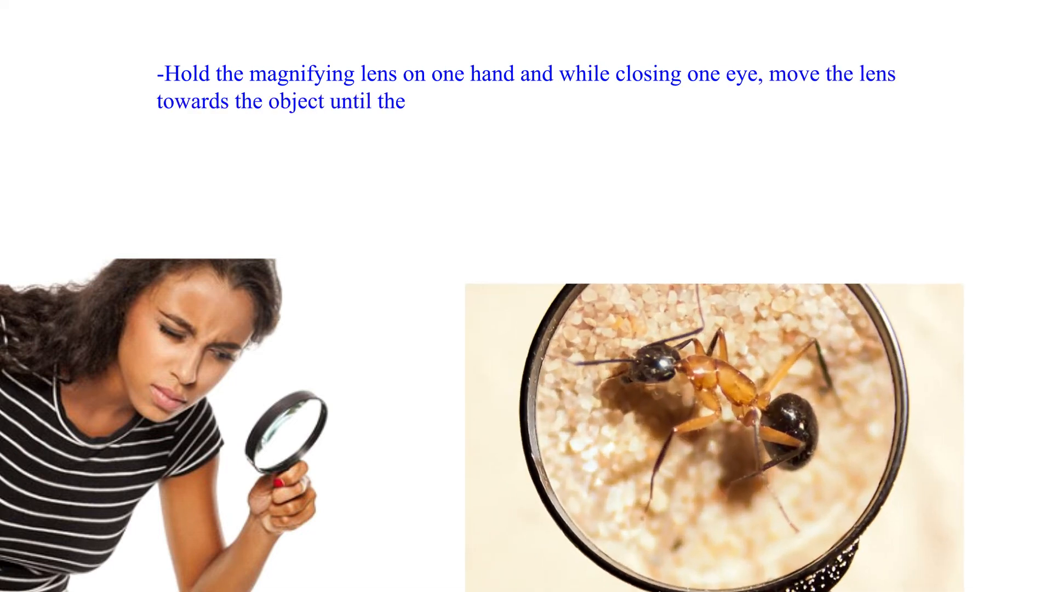
{"action": "type", "text": "image comes into clear focus."}
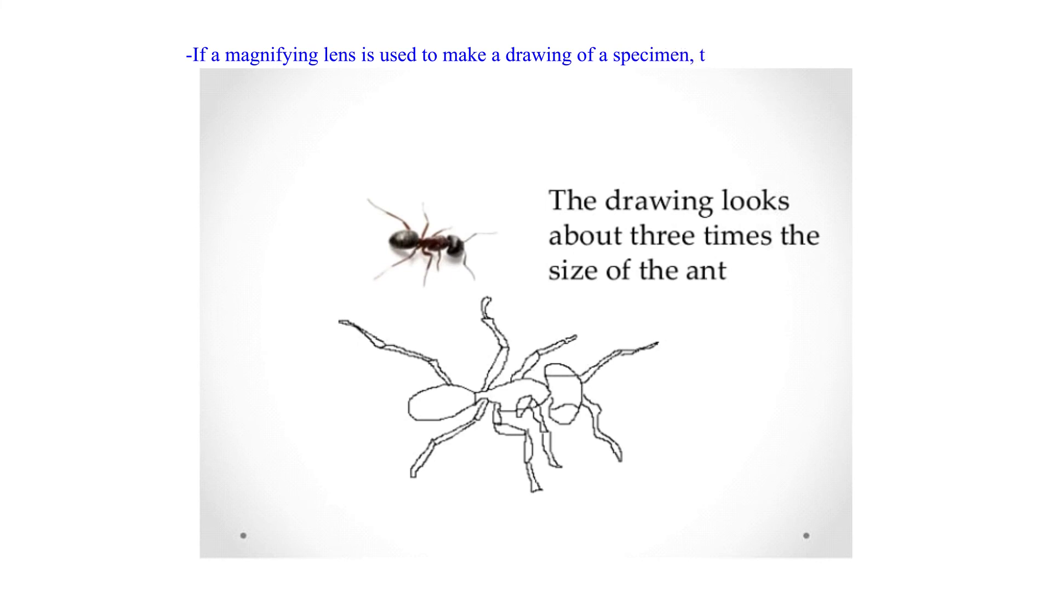
{"action": "type", "text": "he magnification of the drawing will hav"}
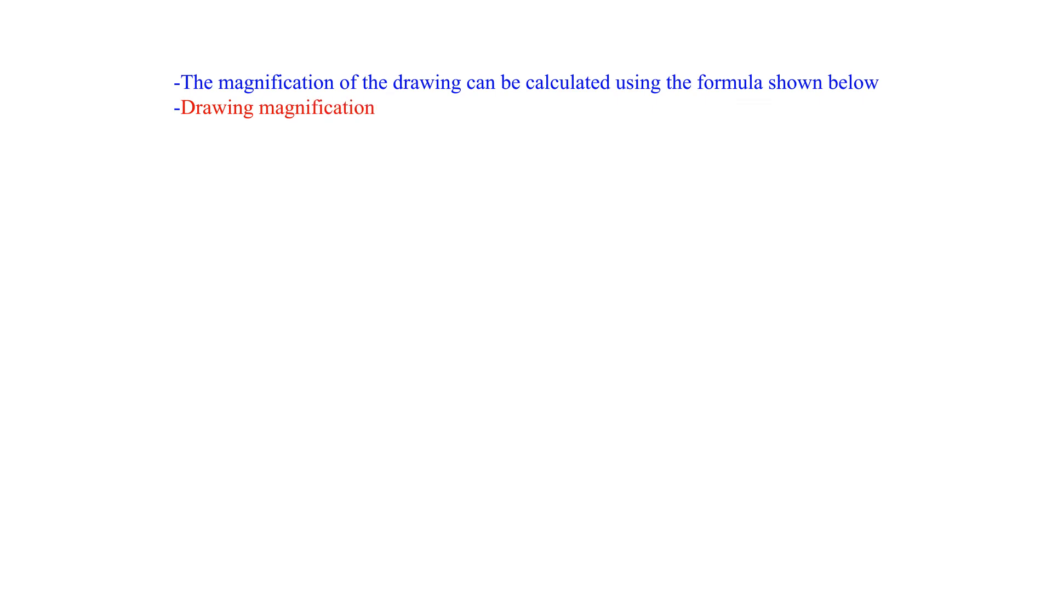
{"action": "type", "text": "= length of drawing"}
{"action": "type", "text": "NB The sig"}
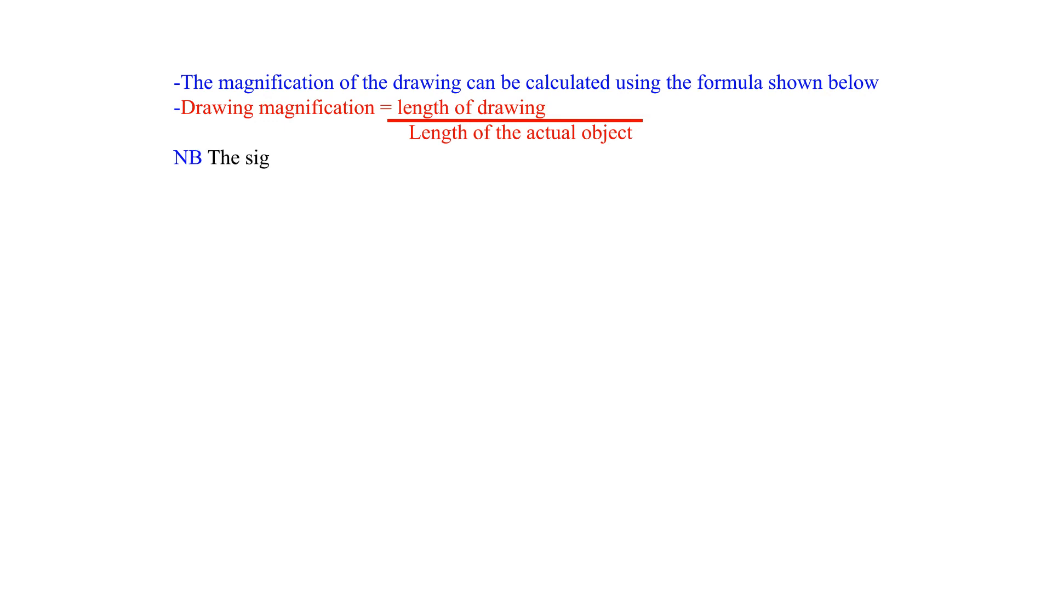
{"action": "type", "text": "n 'times' must come before the ma"}
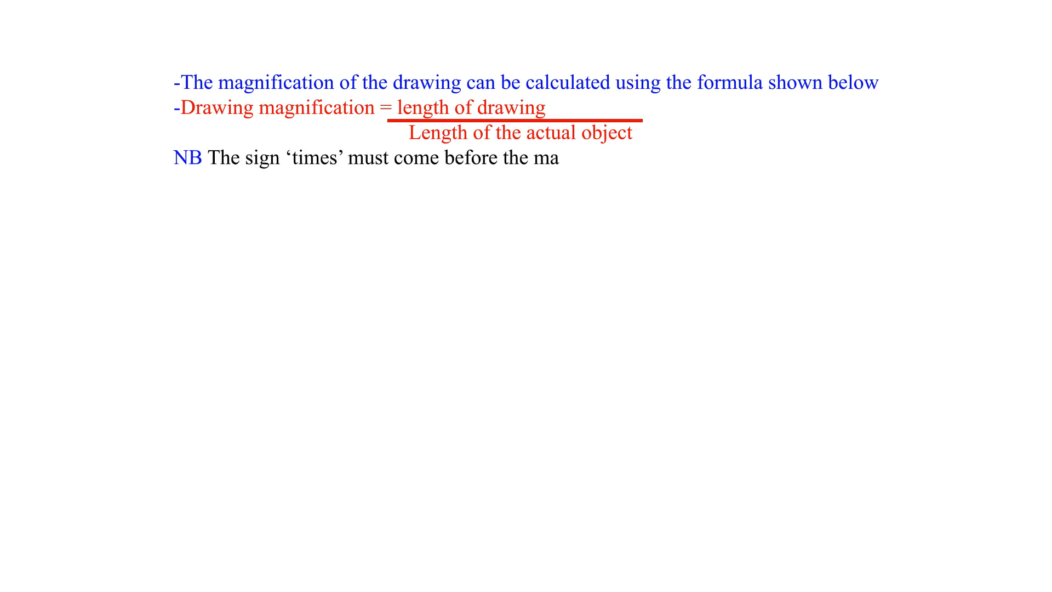
{"action": "type", "text": "gnification value e.g., X"}
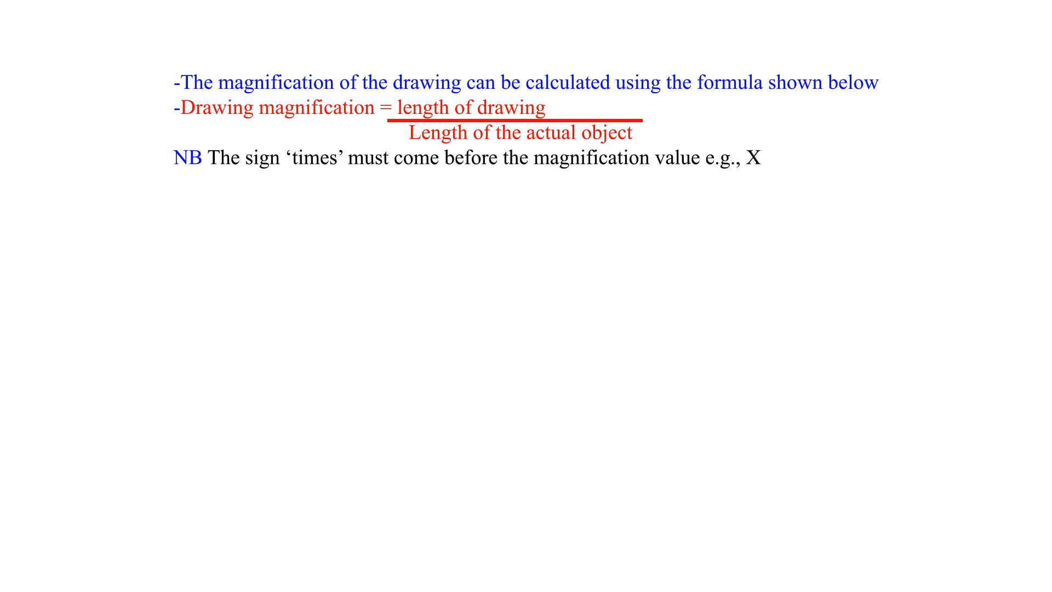
{"action": "type", "text": "10, X5, X15"}
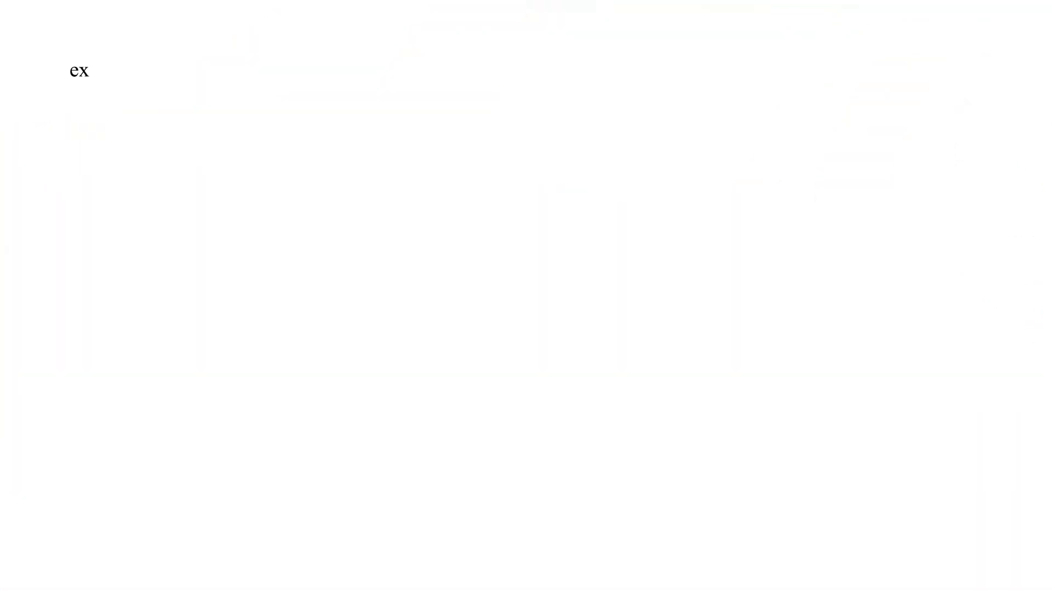
{"action": "type", "text": "ample; What is the drawing leng"}
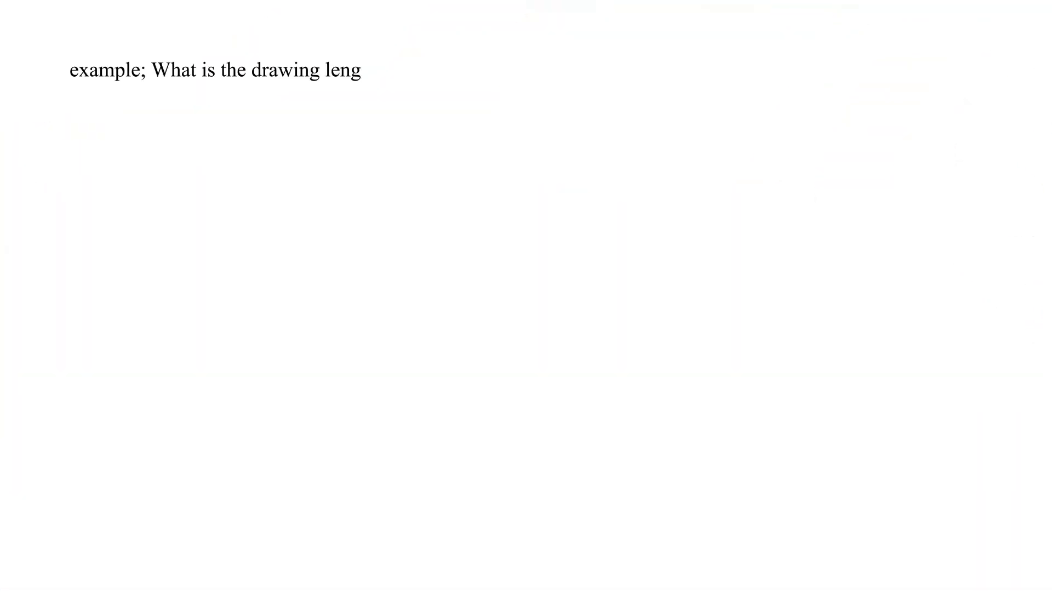
{"action": "type", "text": "th of an object whose actual"}
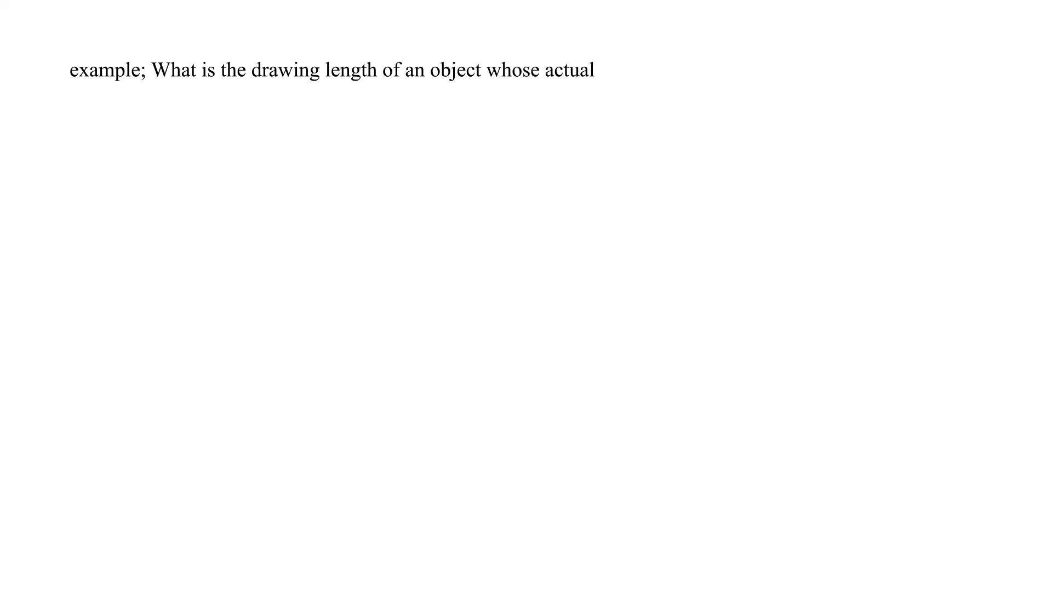
{"action": "type", "text": "length was 12cm and drawing length is 6cm?"}
{"action": "type", "text": "Drawing magnificat"}
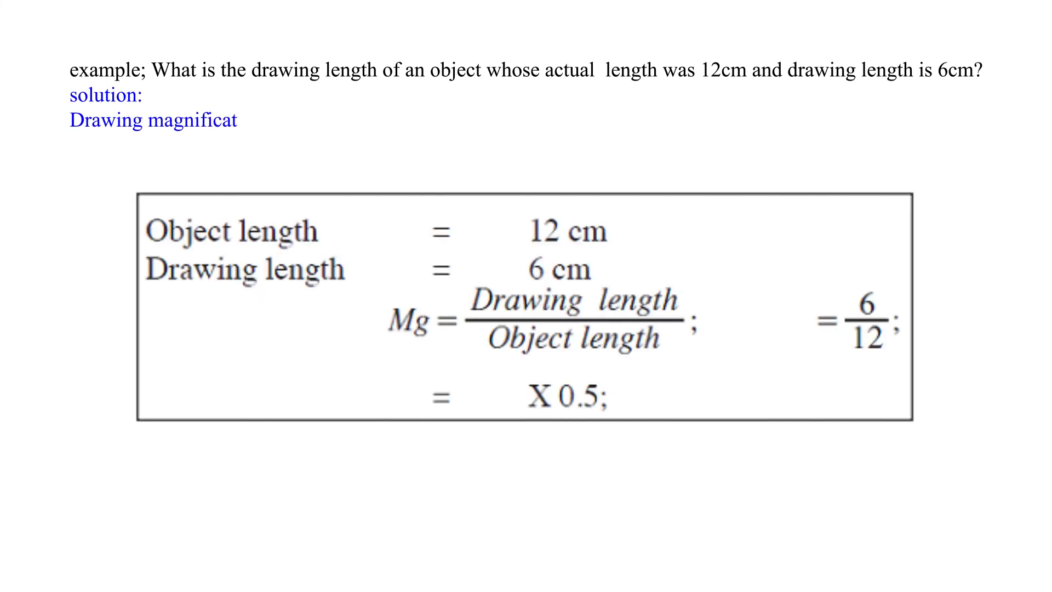
{"action": "type", "text": "ion = length of drawing"}
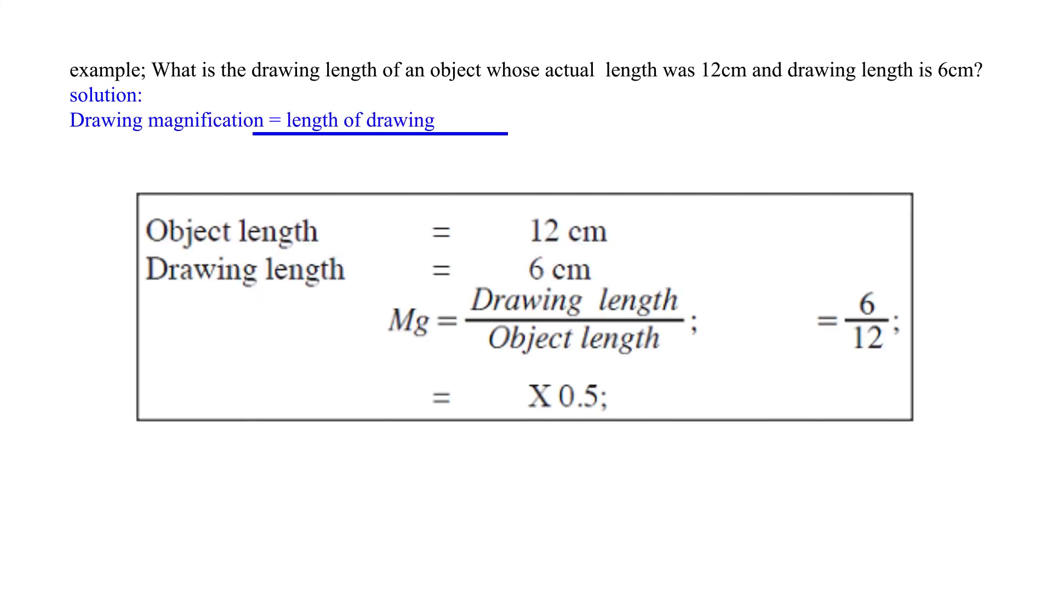
{"action": "type", "text": "Length of the actual ob"}
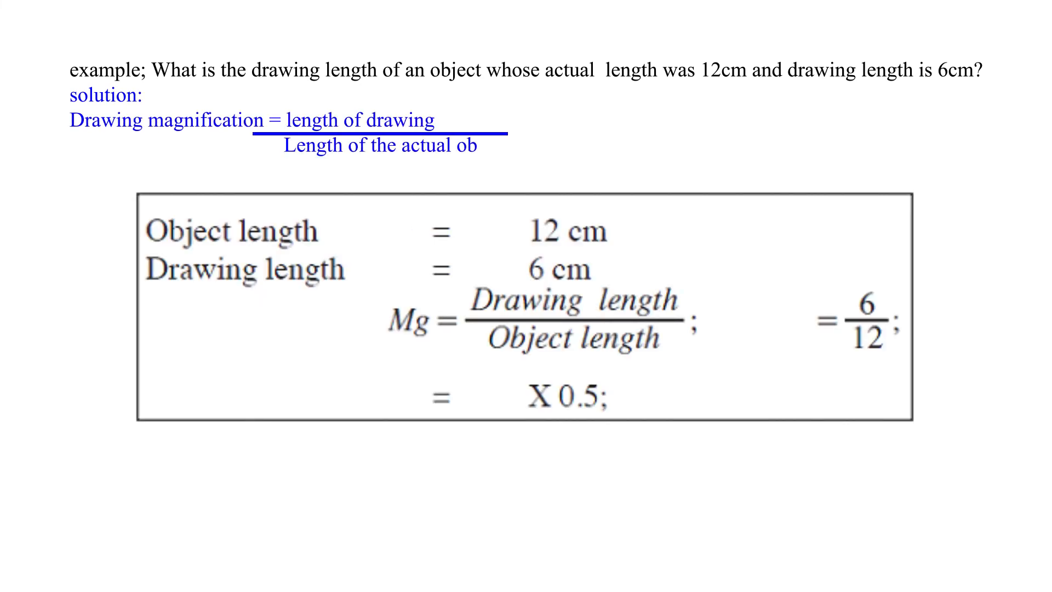
{"action": "type", "text": "ject"}
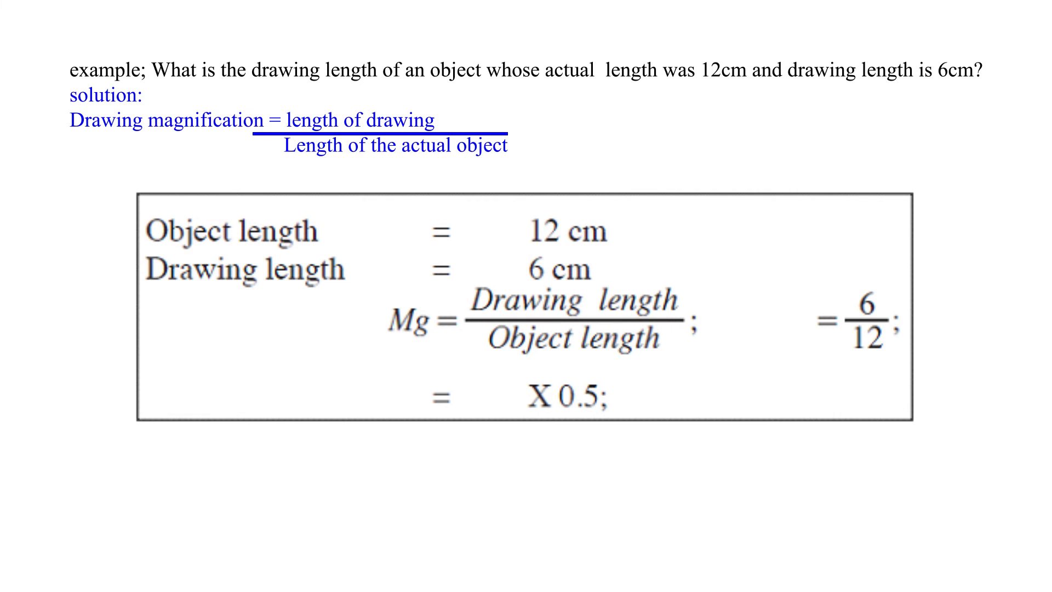